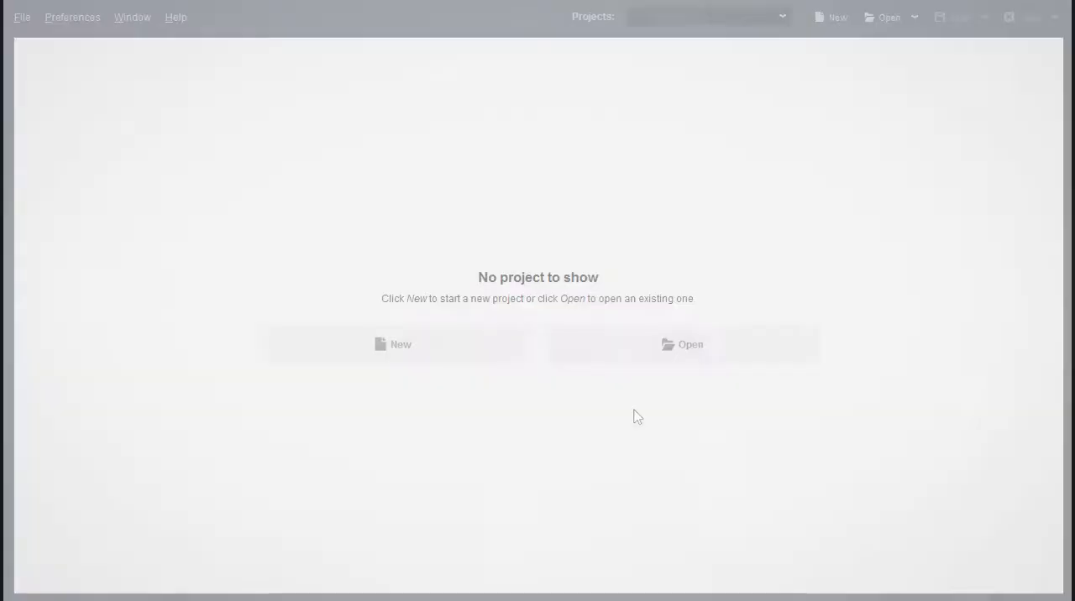
Load the saved rudysmusic.com.spy project file into SEO SpyGlass
click(688, 344)
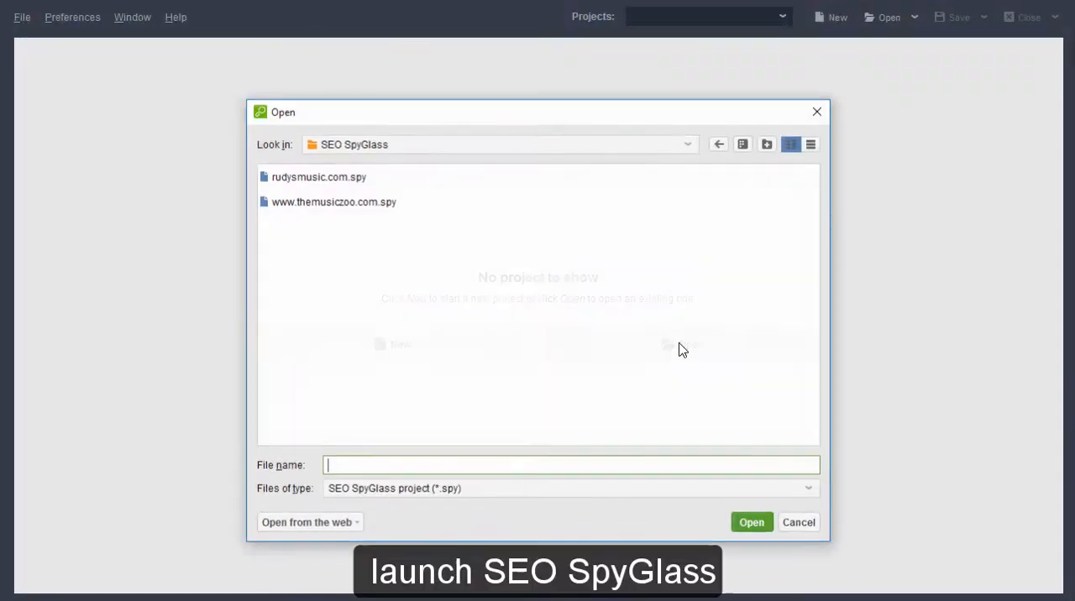
click(319, 176)
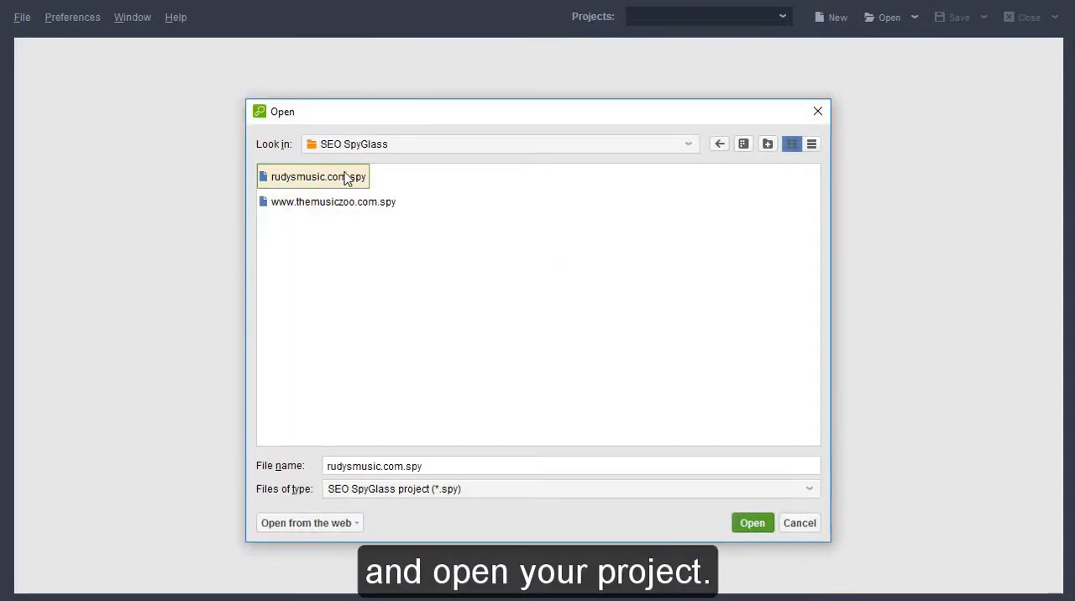
click(753, 524)
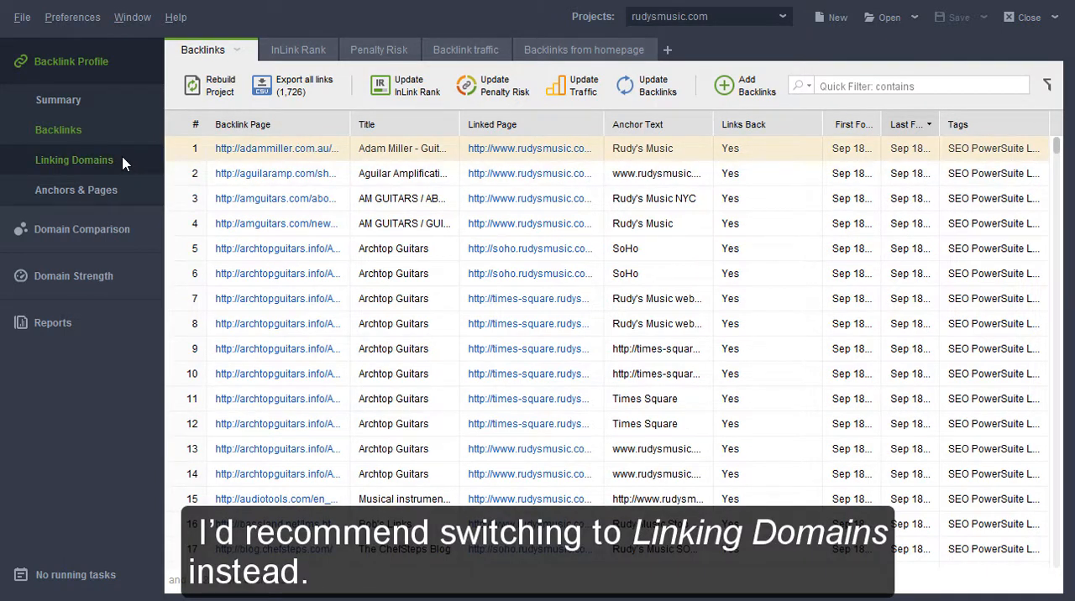
Switch the backlink profile to the Linking Domains list for rudysmusic.com
click(74, 159)
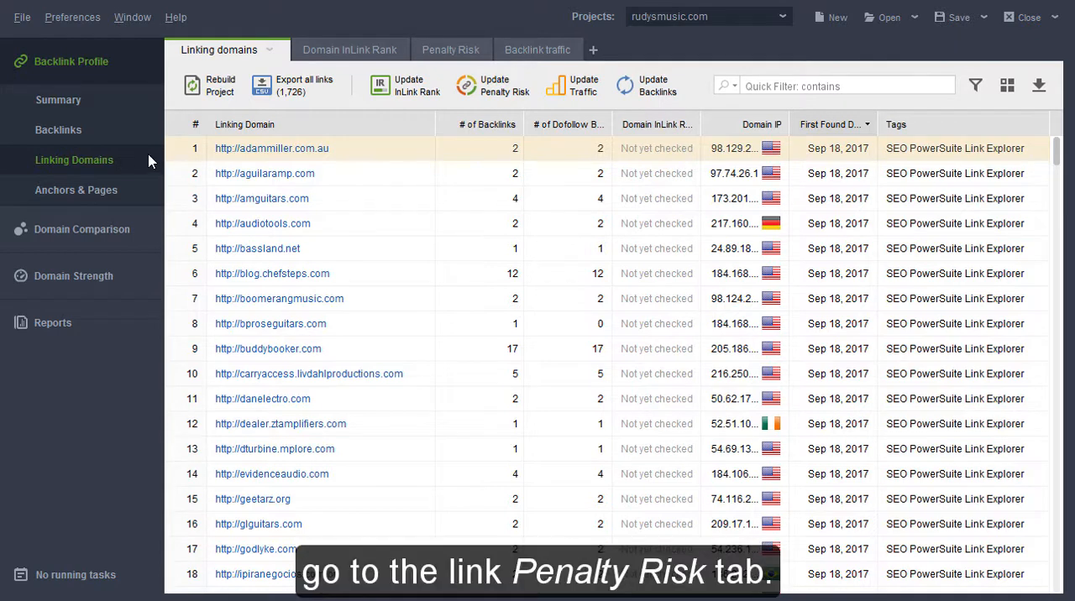
Show the Penalty Risk view with risk percentages for each backlink
click(442, 51)
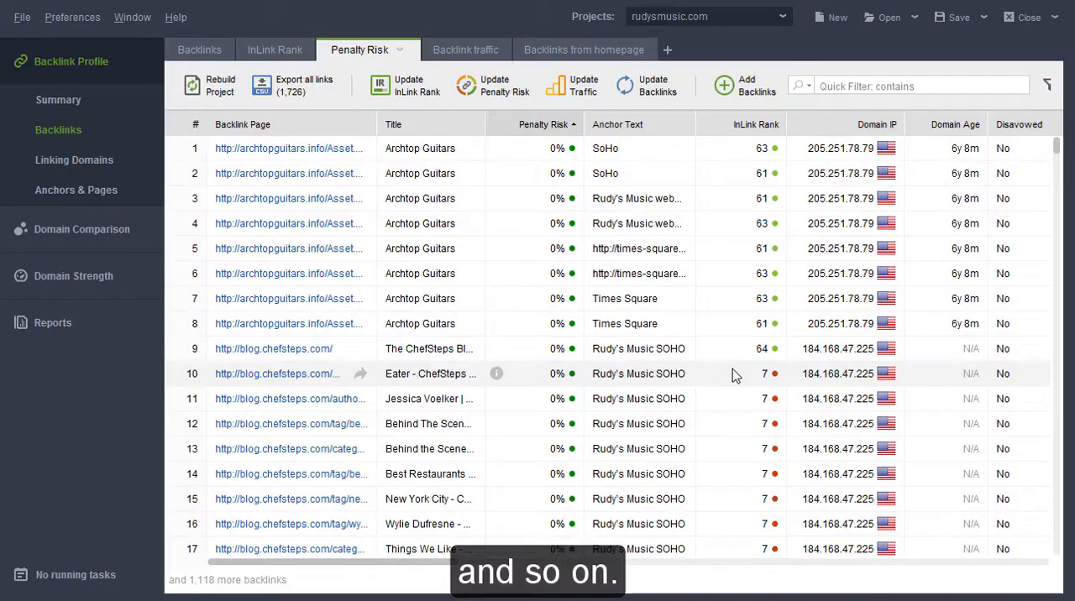
Show penalty risk per linking domain and reach the rows marked 'Not yet calculated'
click(73, 160)
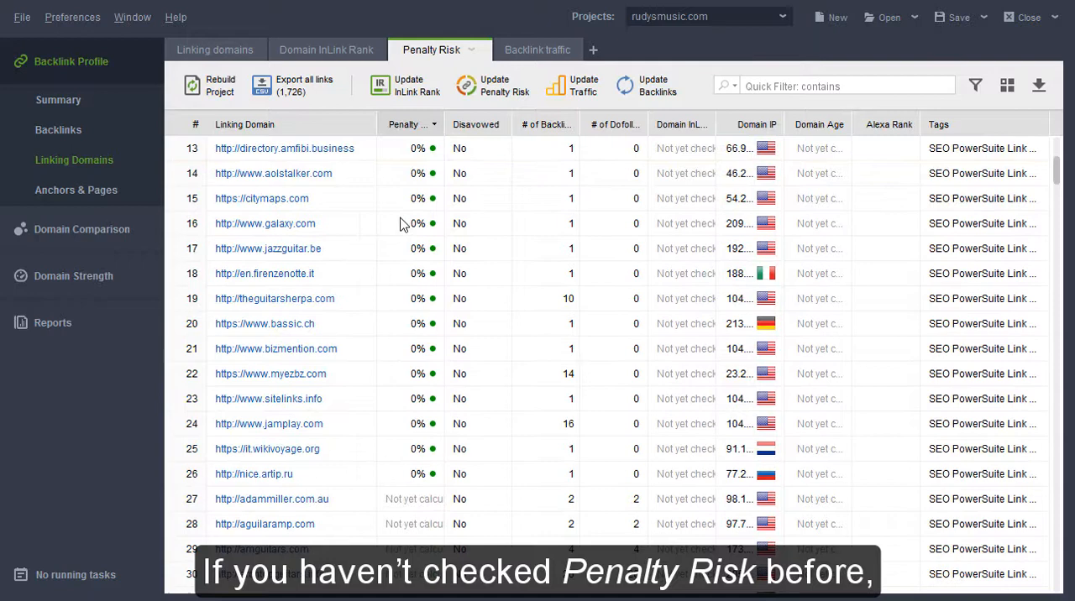
scroll(down, 3)
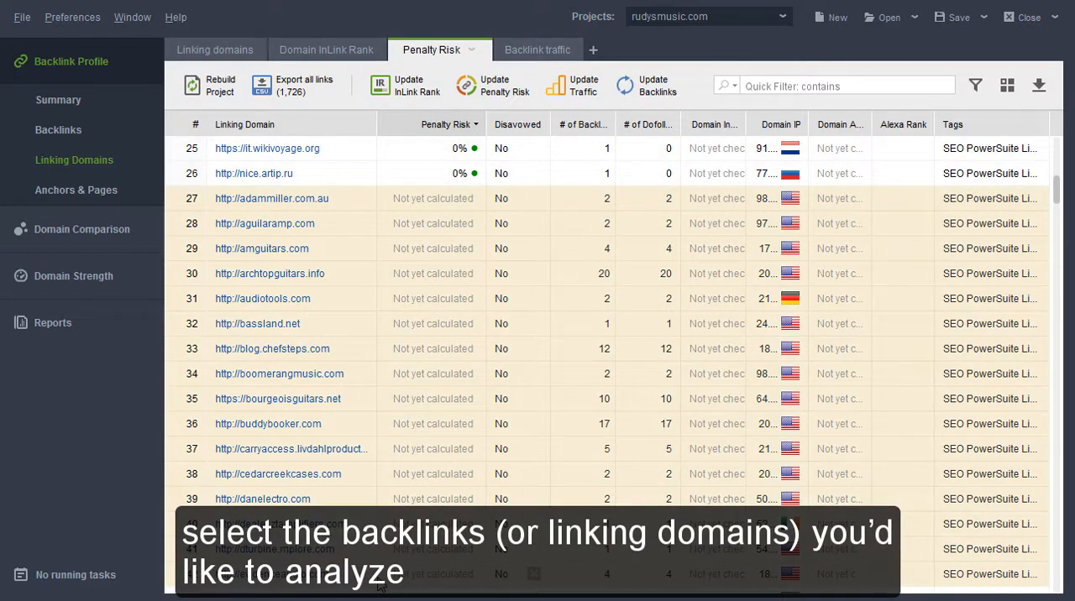
Run the penalty risk update for the 69 backlinks behind the uncalculated domains
click(494, 84)
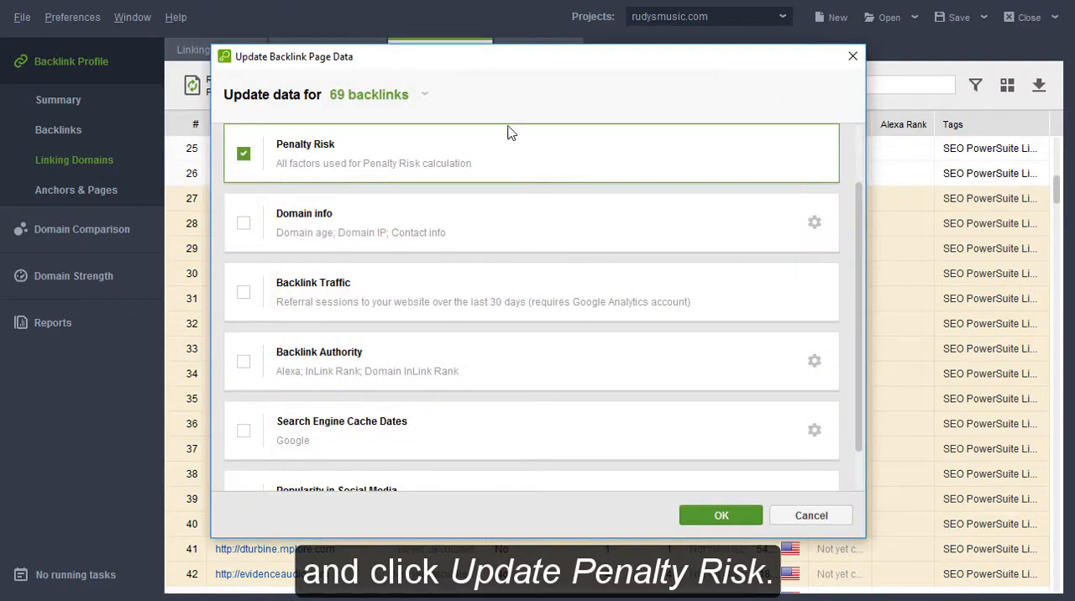
click(720, 516)
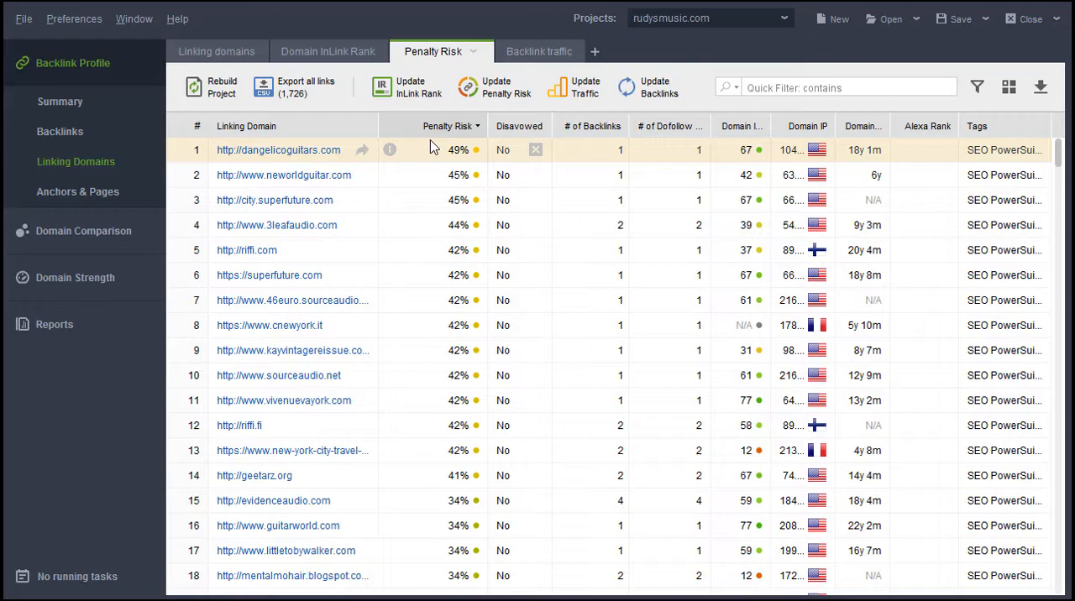
Review the risk-sorted linking domains from the 49% leaders down to around 25%
scroll(down, 3)
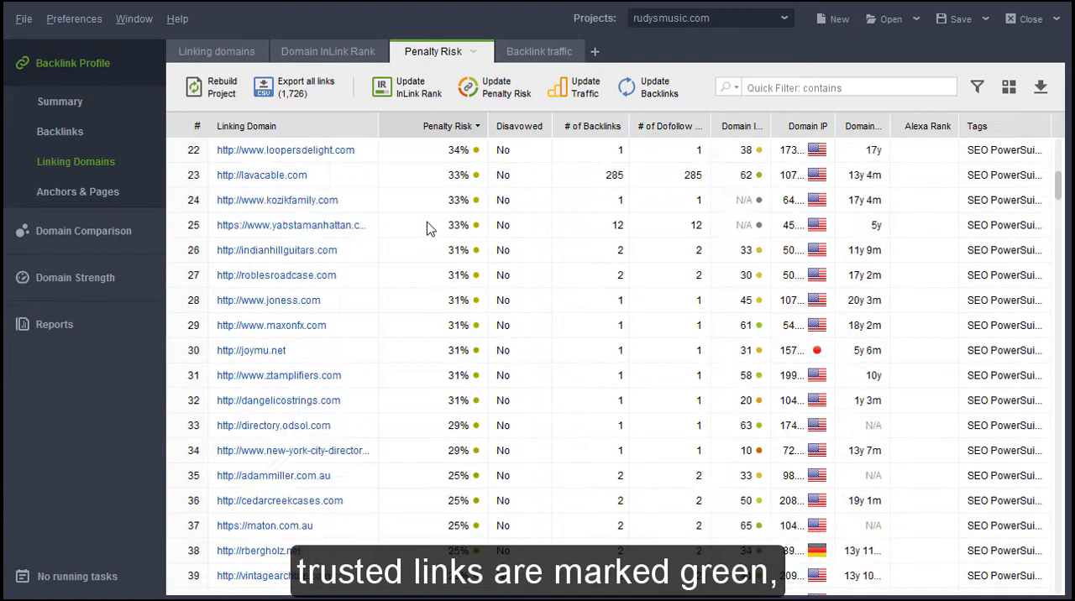
scroll(down, 3)
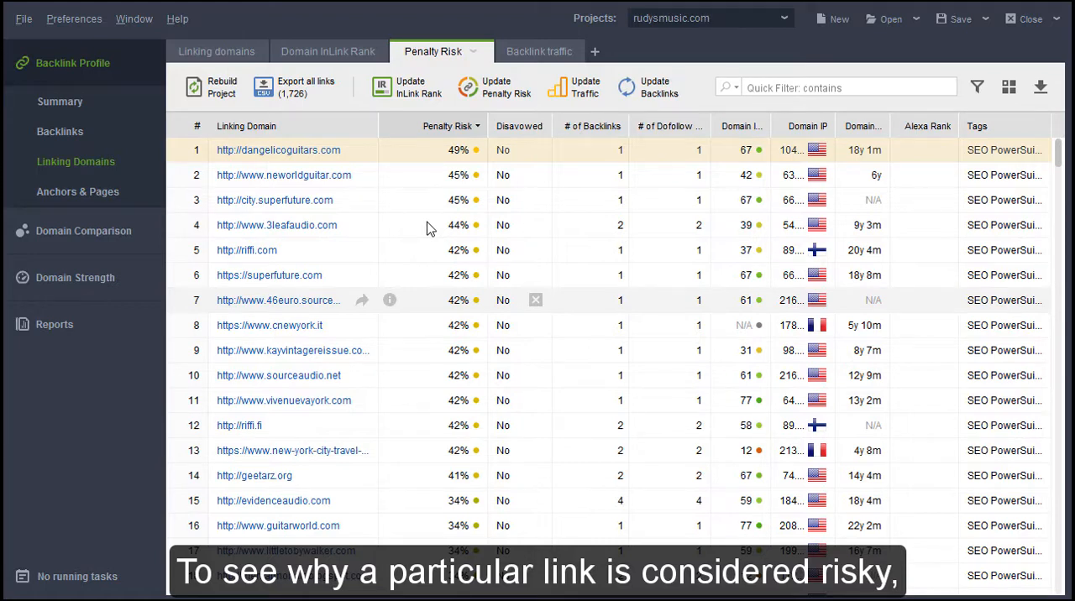
mouse_move(391, 155)
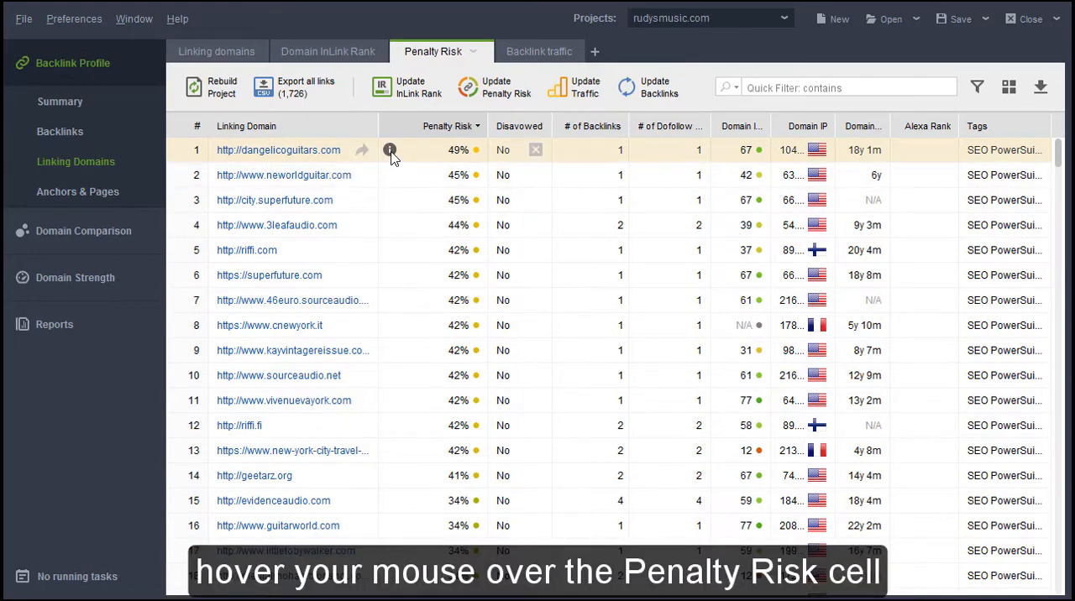